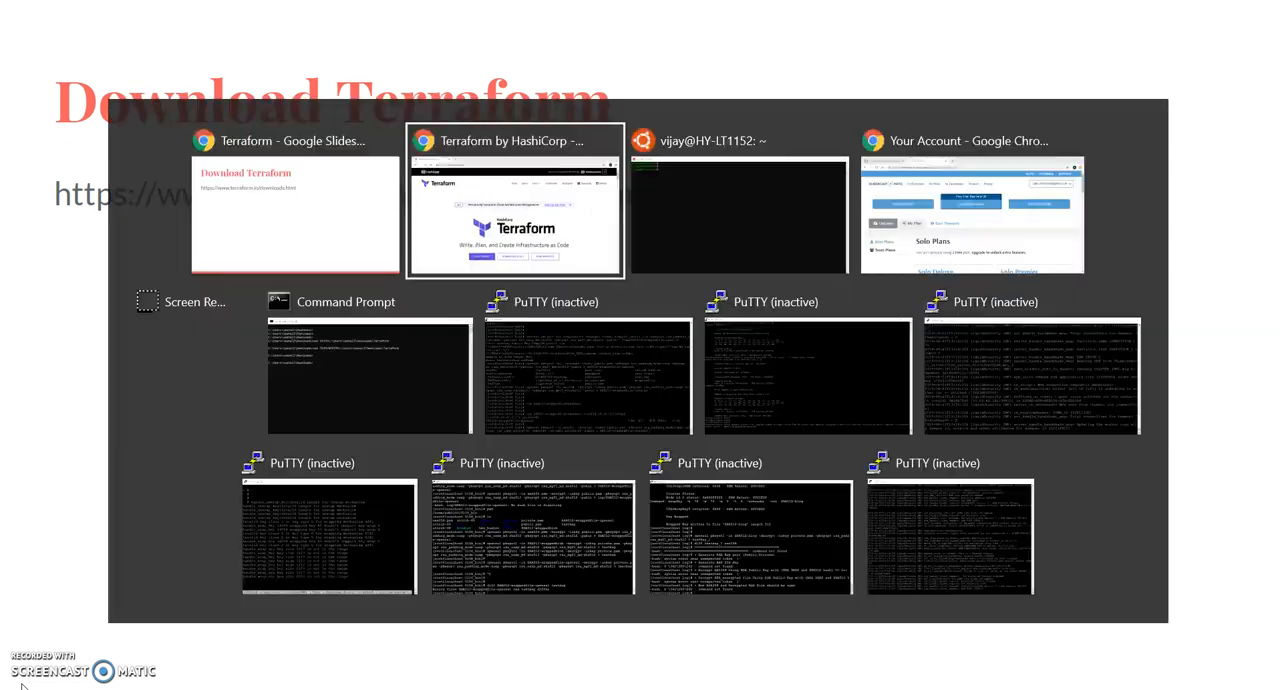
- Switch to the Chrome window showing the Terraform home page at terraform.io
left_click(515, 200)
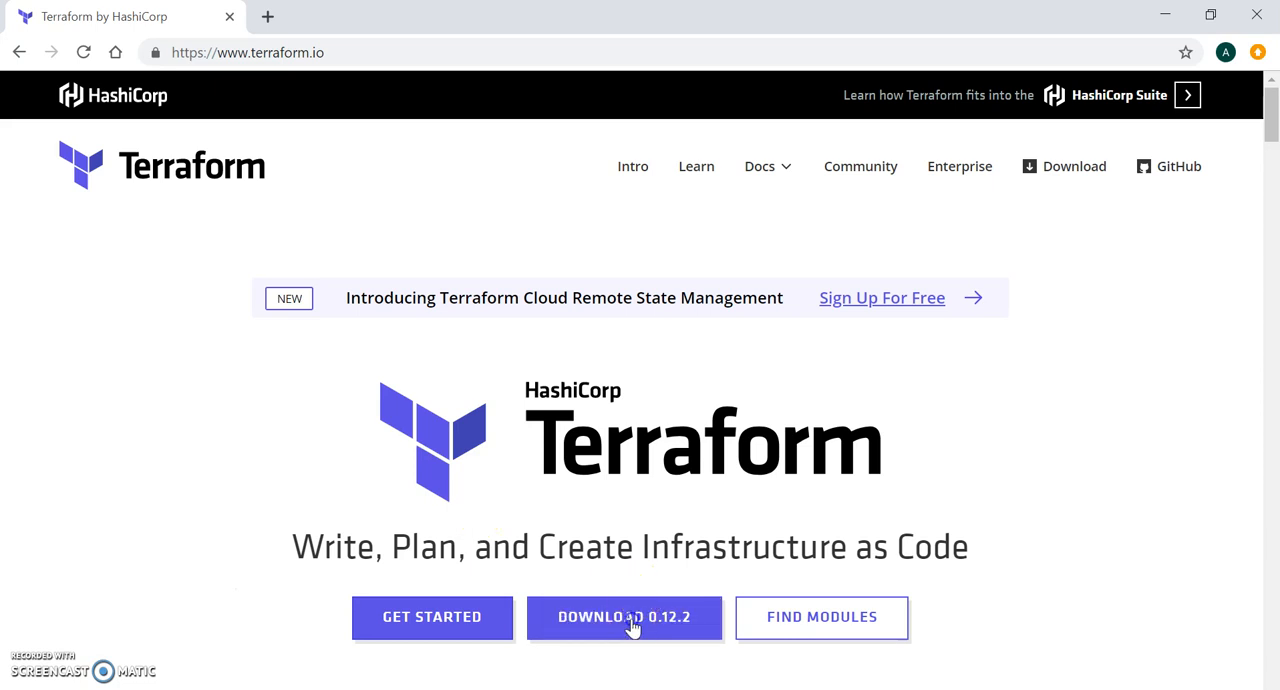
- Copy the Linux 64-bit link from the Terraform 0.12.2 download page
left_click(623, 616)
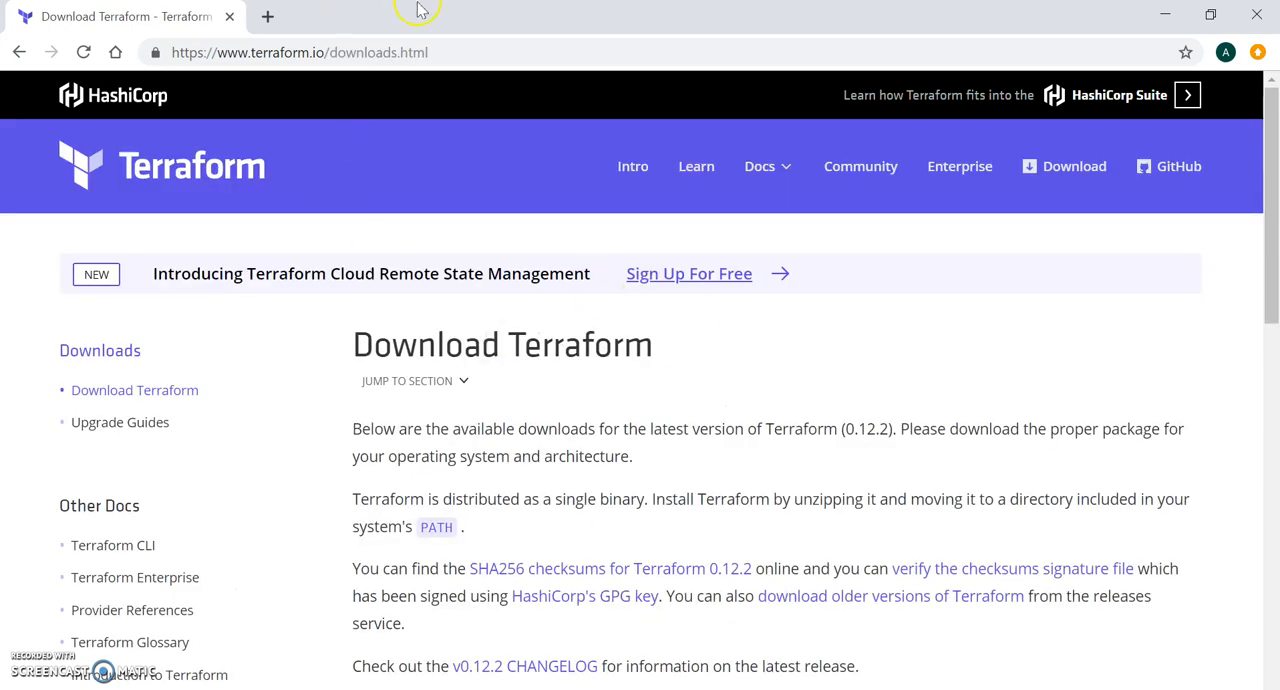
scroll("down", 3)
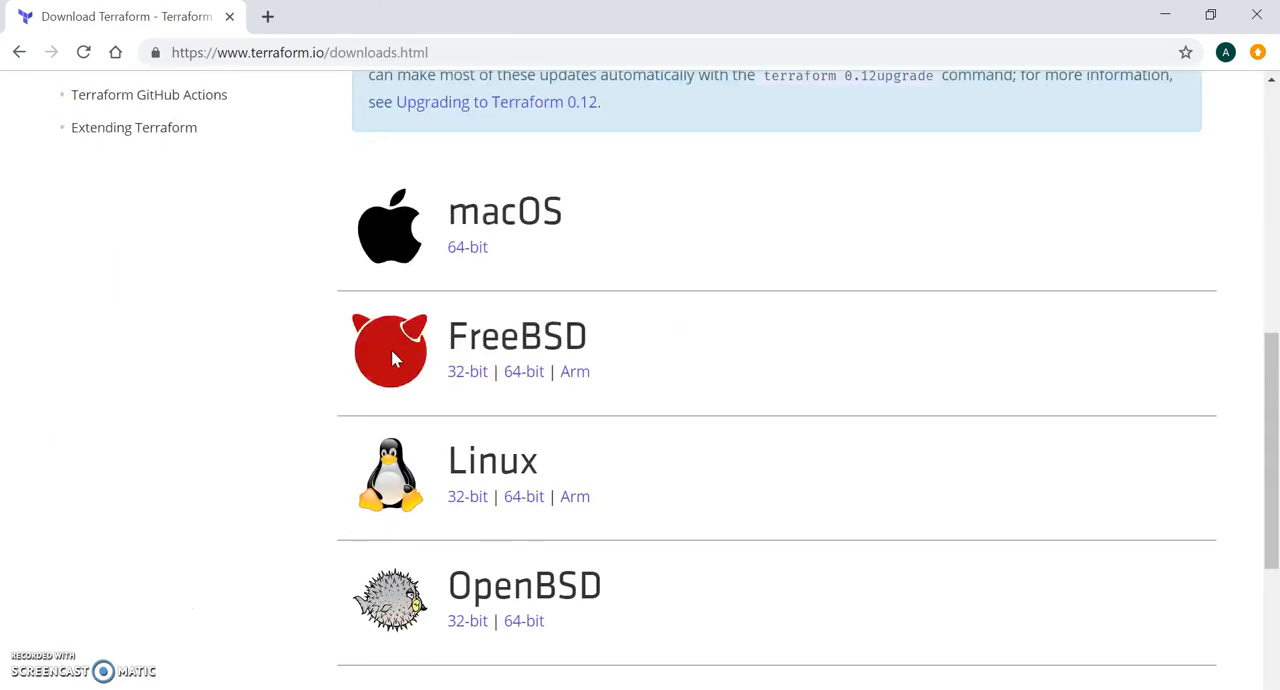
scroll("down", 3)
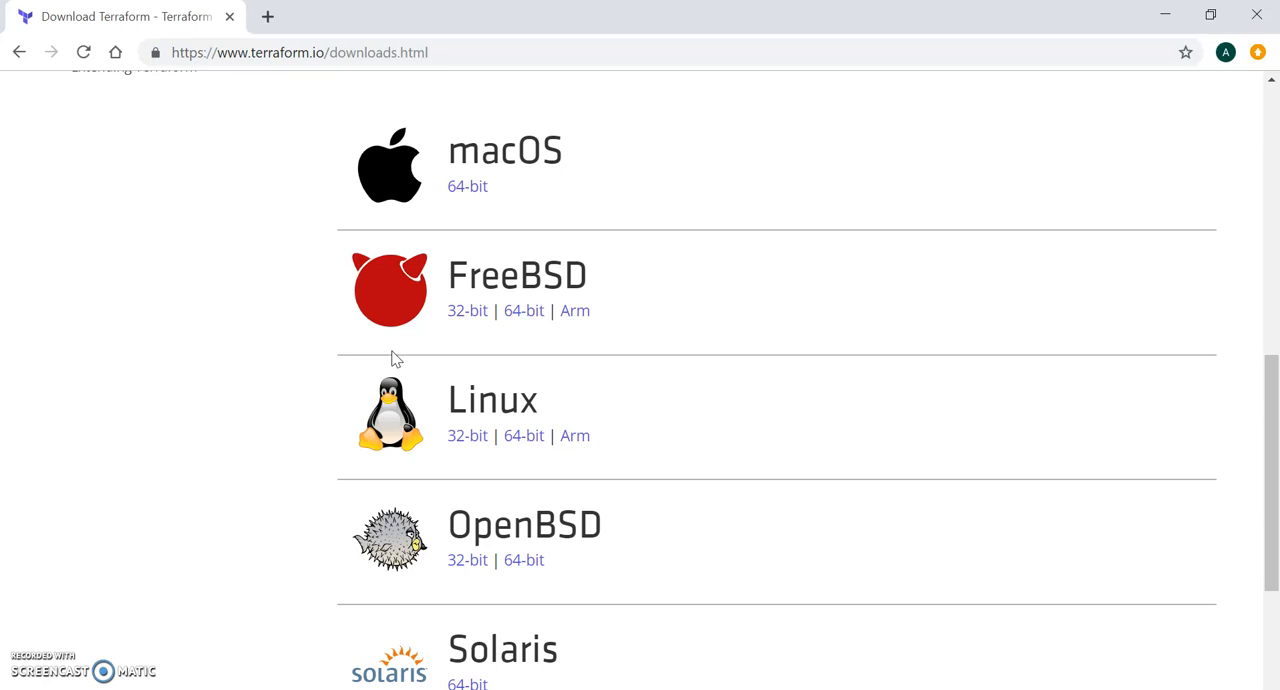
mouse_move(845, 233)
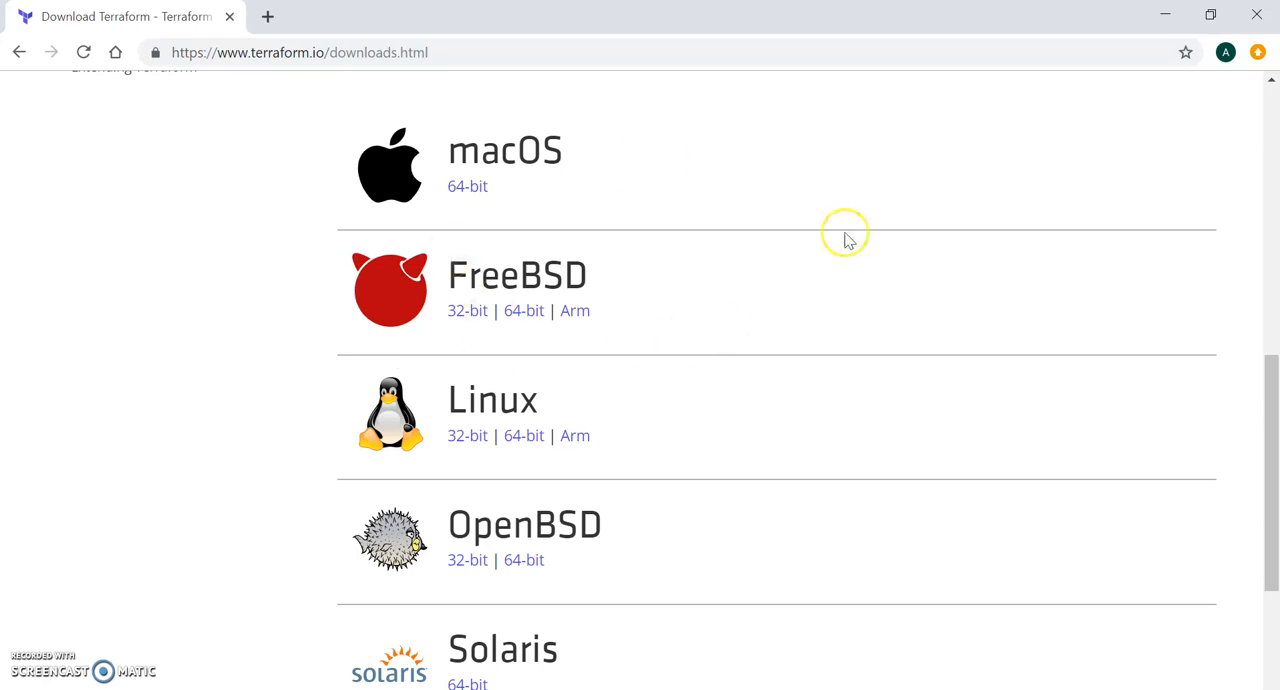
mouse_move(524, 435)
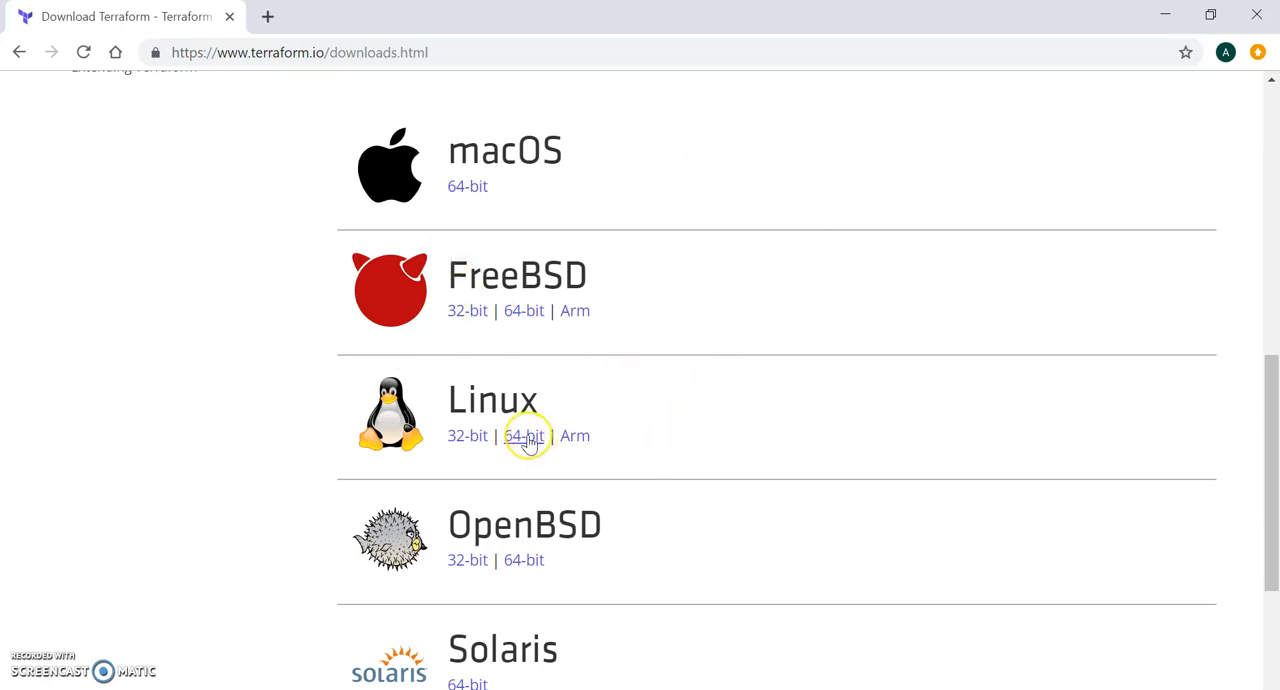
right_click(526, 435)
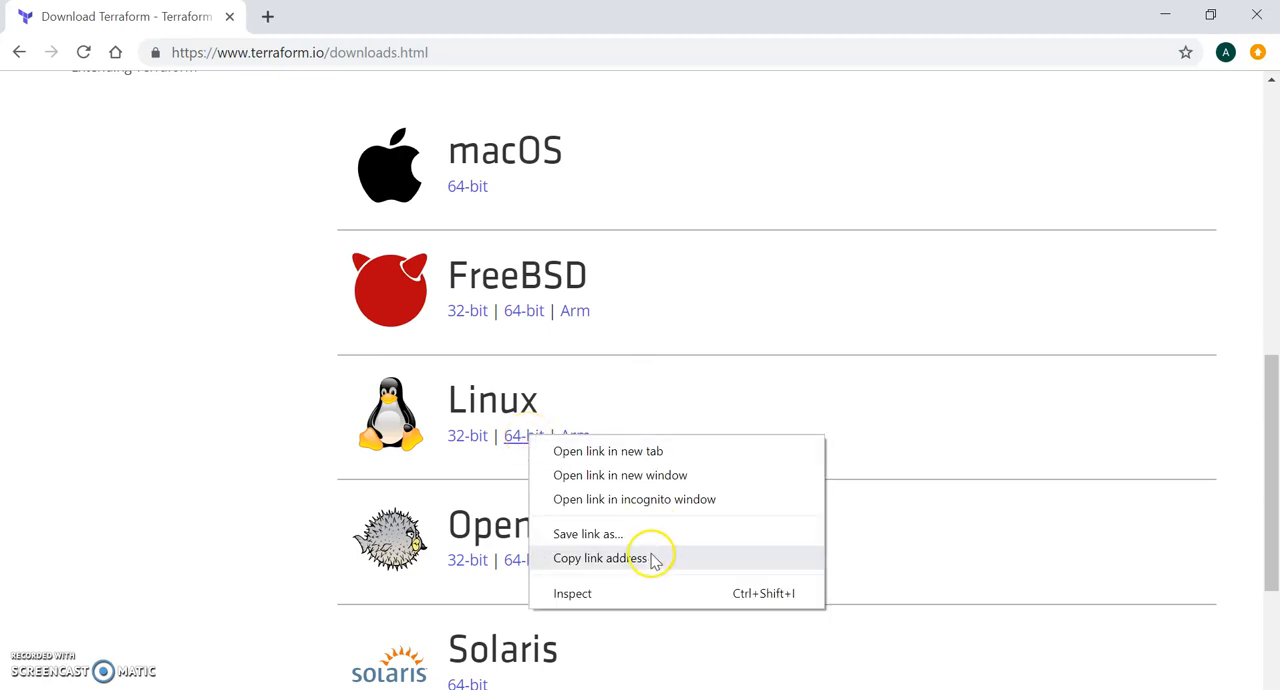
left_click(599, 558)
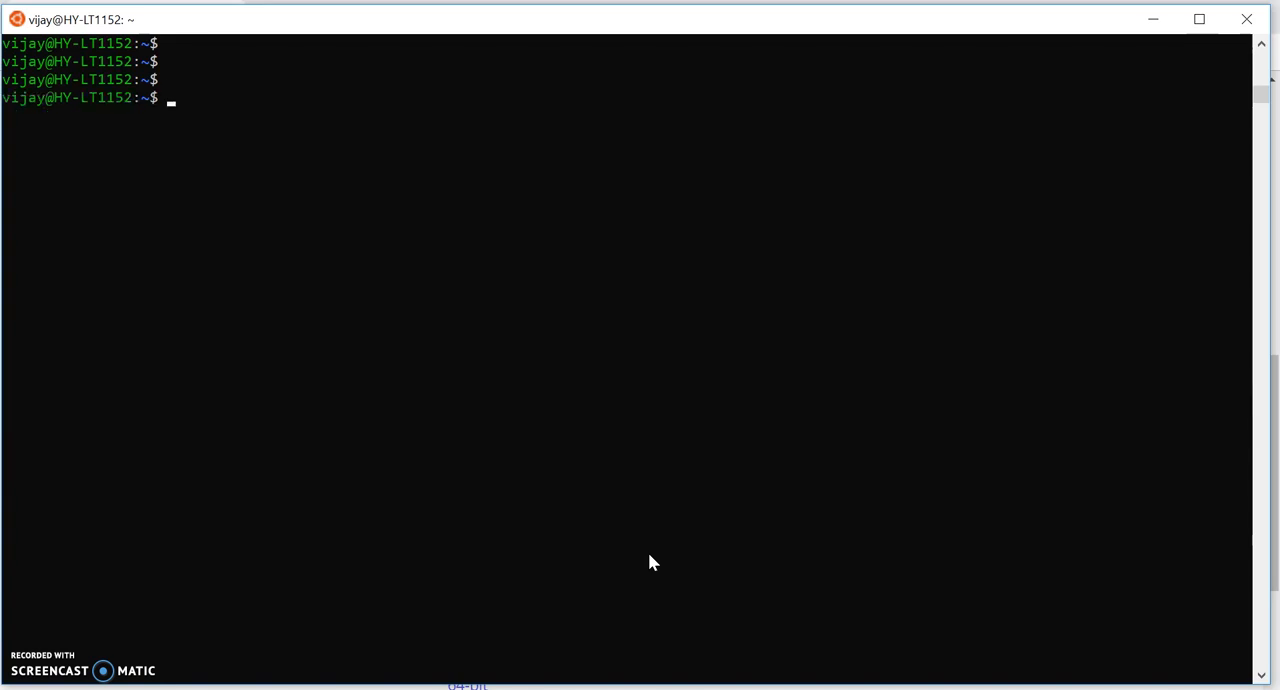
- Create a terraform directory in the home folder and change into it
key("Return")
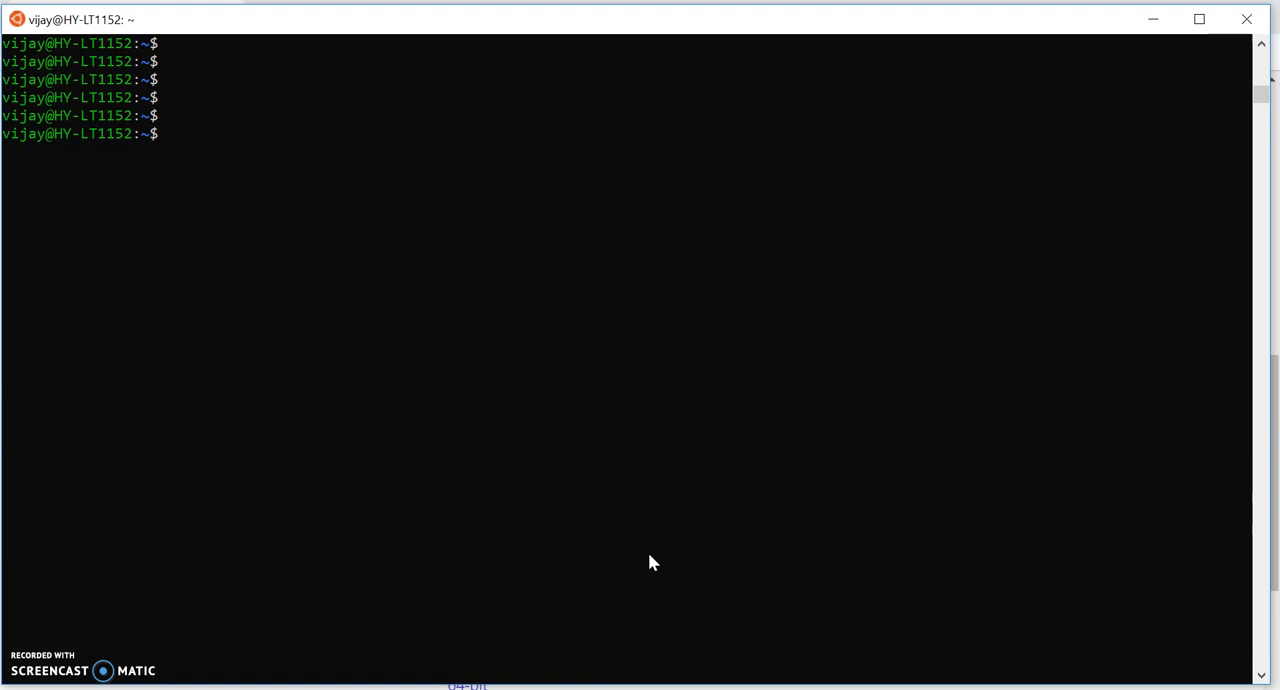
type("P")
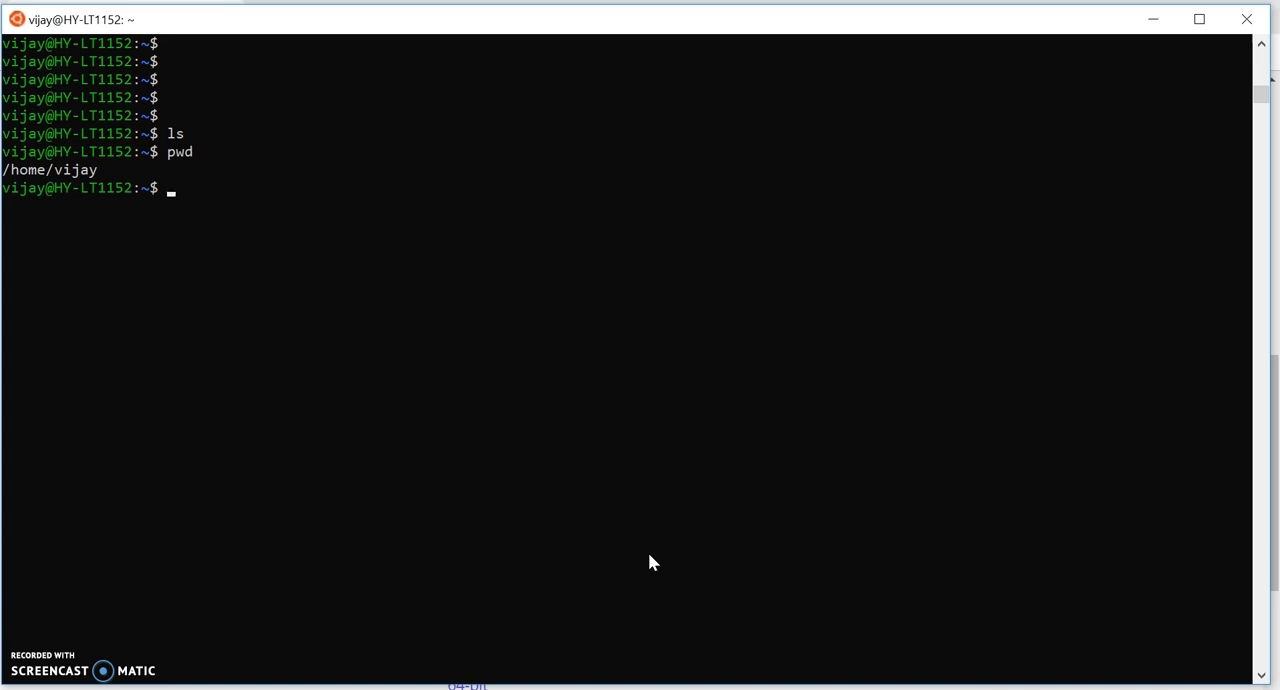
type("mkdir")
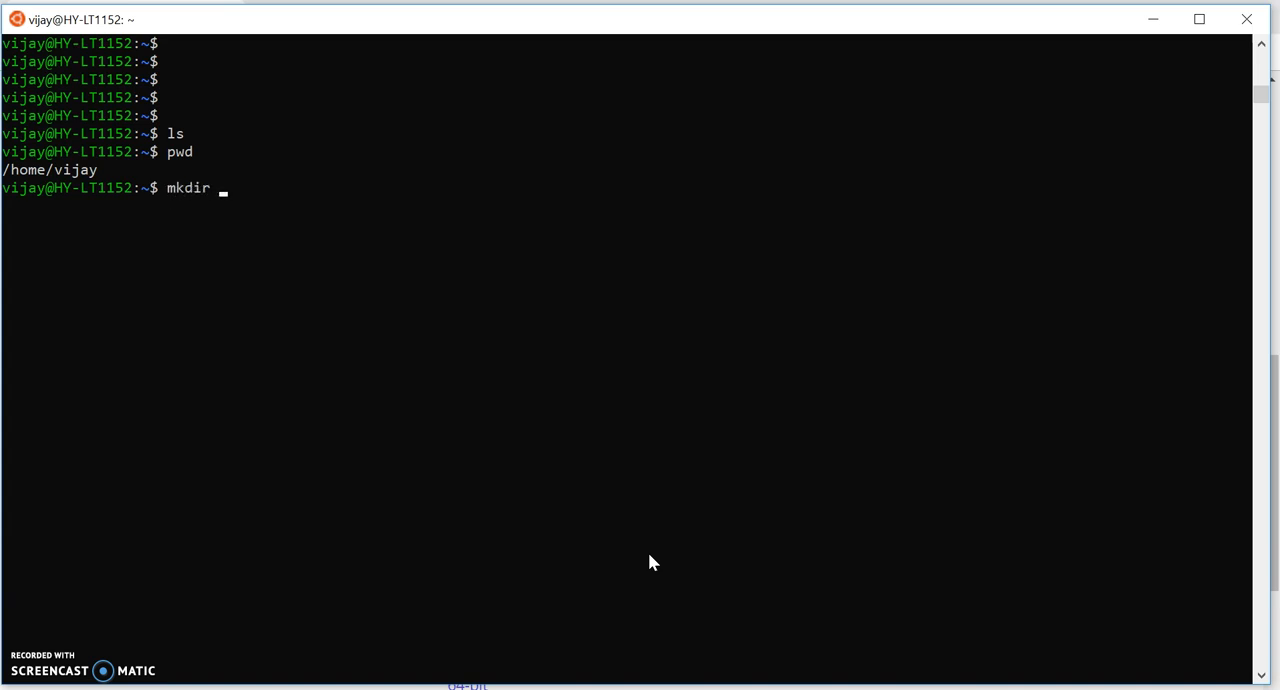
type("terrafor")
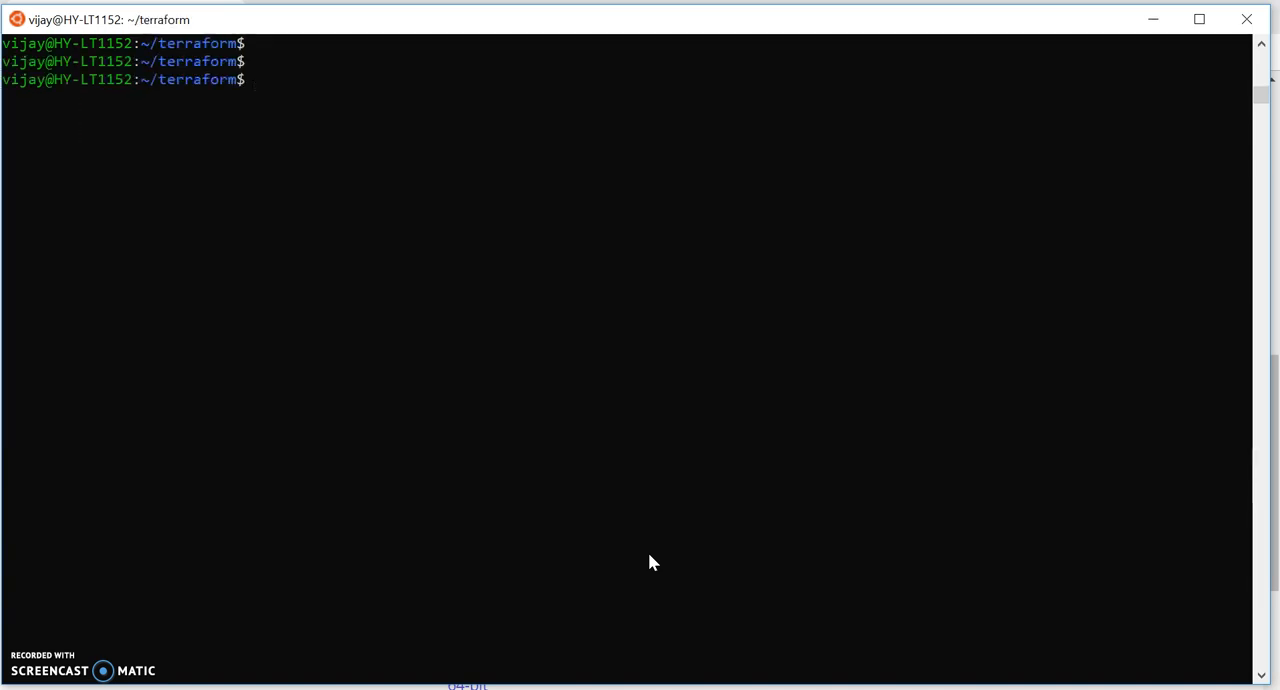
- Download terraform_0.12.2_linux_amd64.zip with wget and list the folder to confirm it
type("wg")
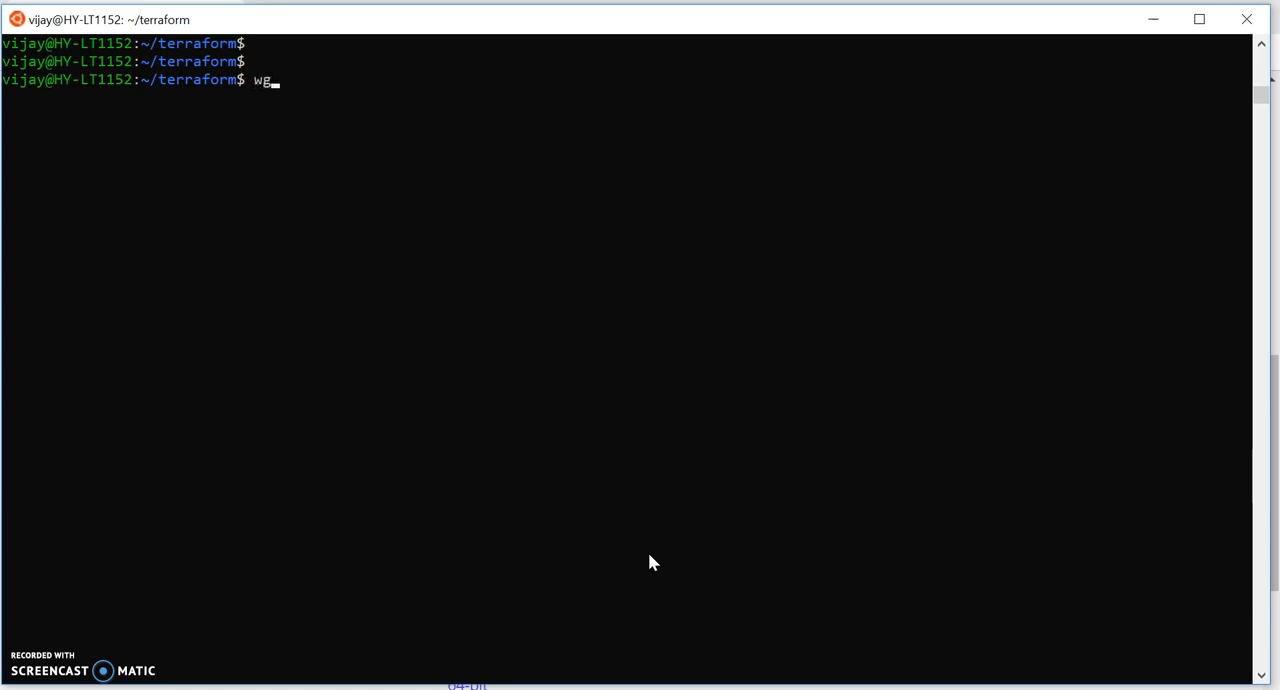
type("et https://releases.hashicorp.com/terraform/0.12.2/terraform_0.12.2_linux_amd64.zip")
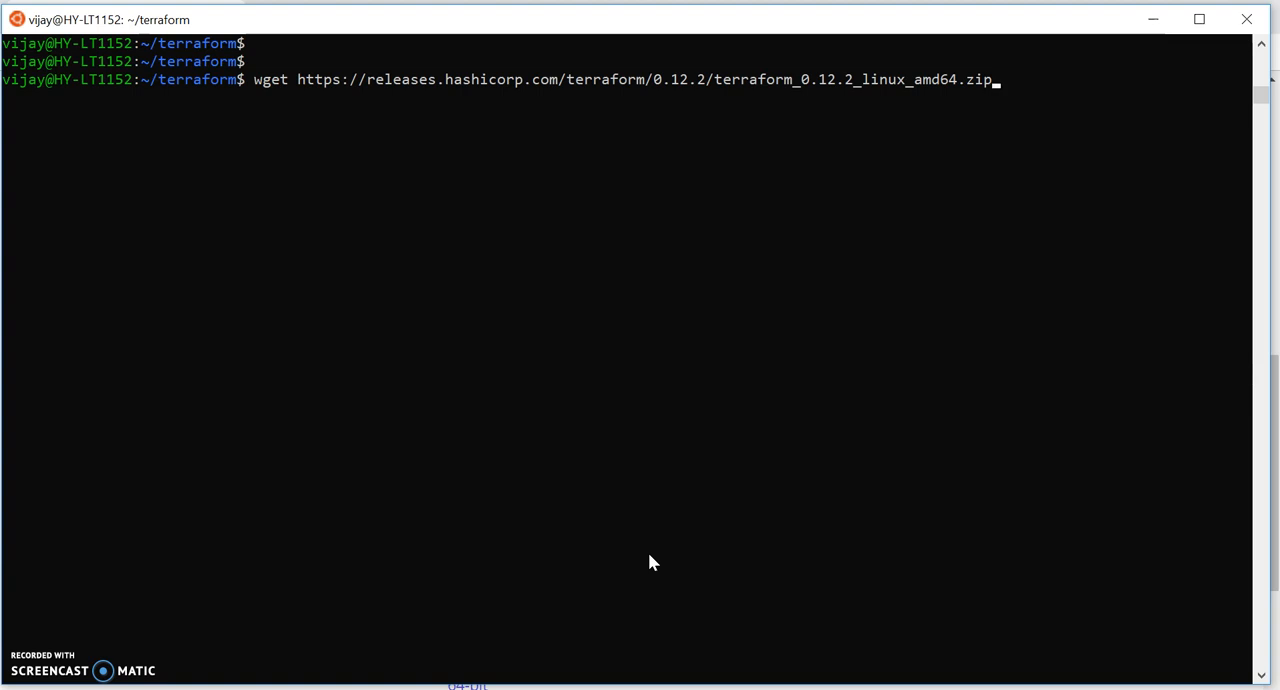
key("Return")
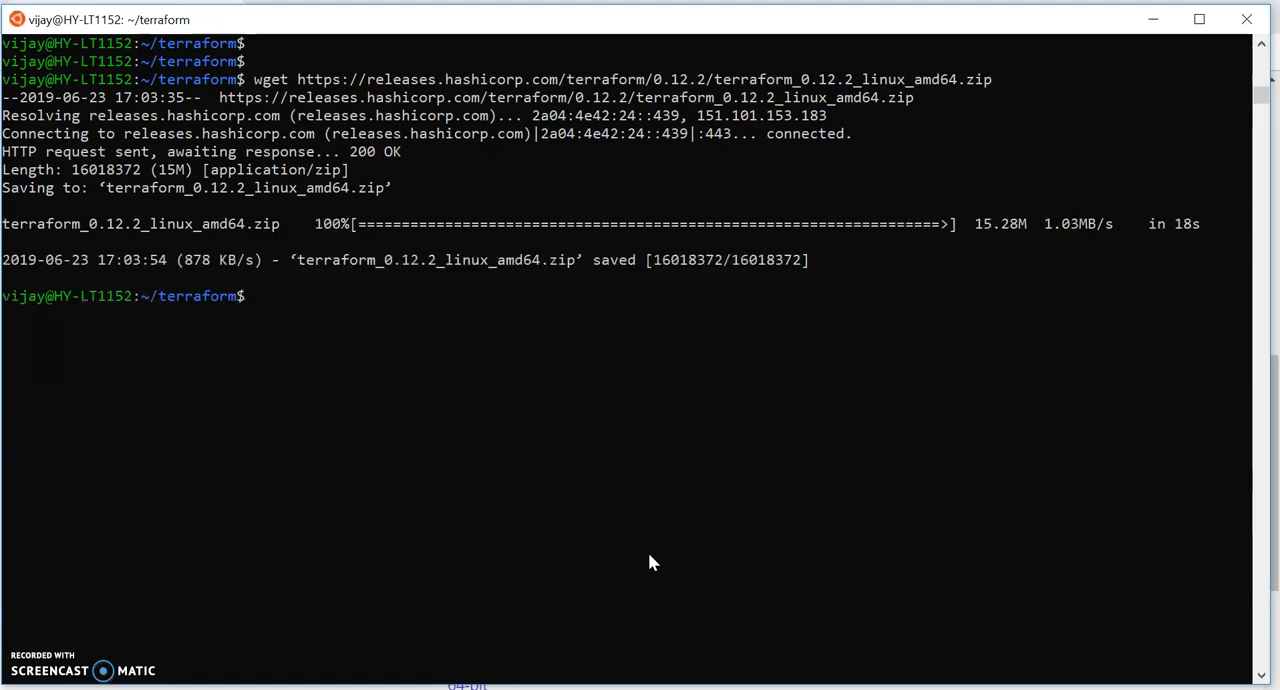
type("ls")
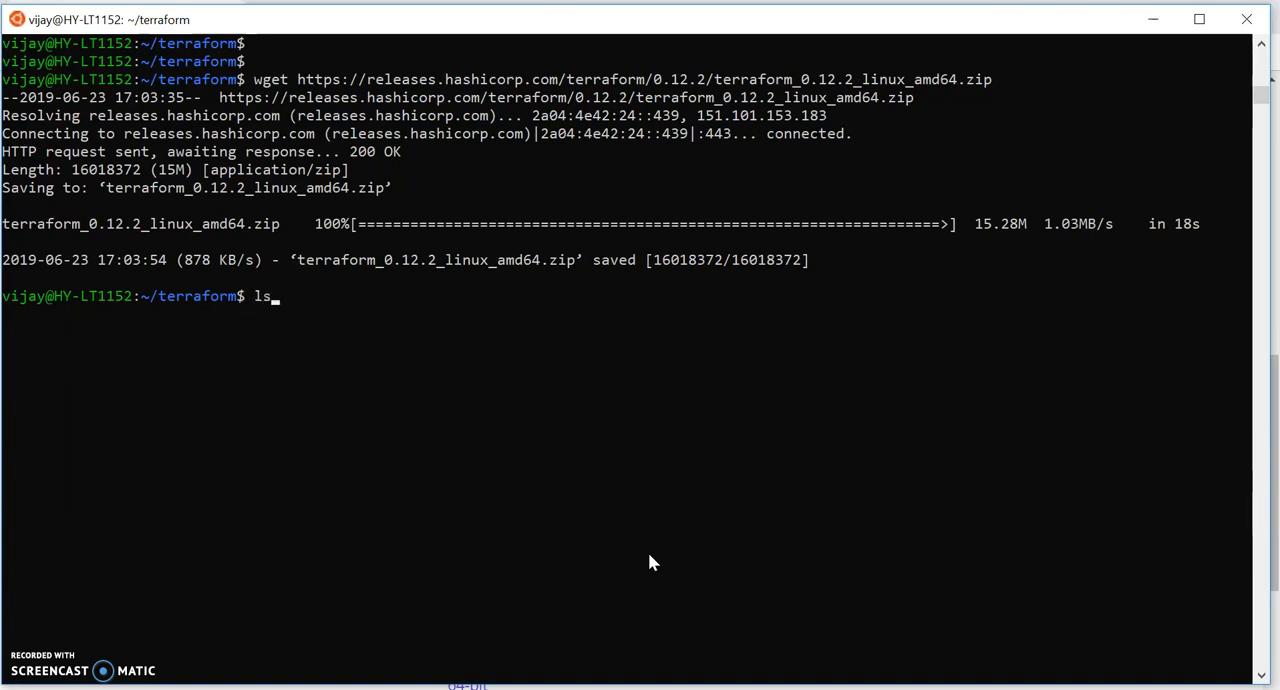
key("Return")
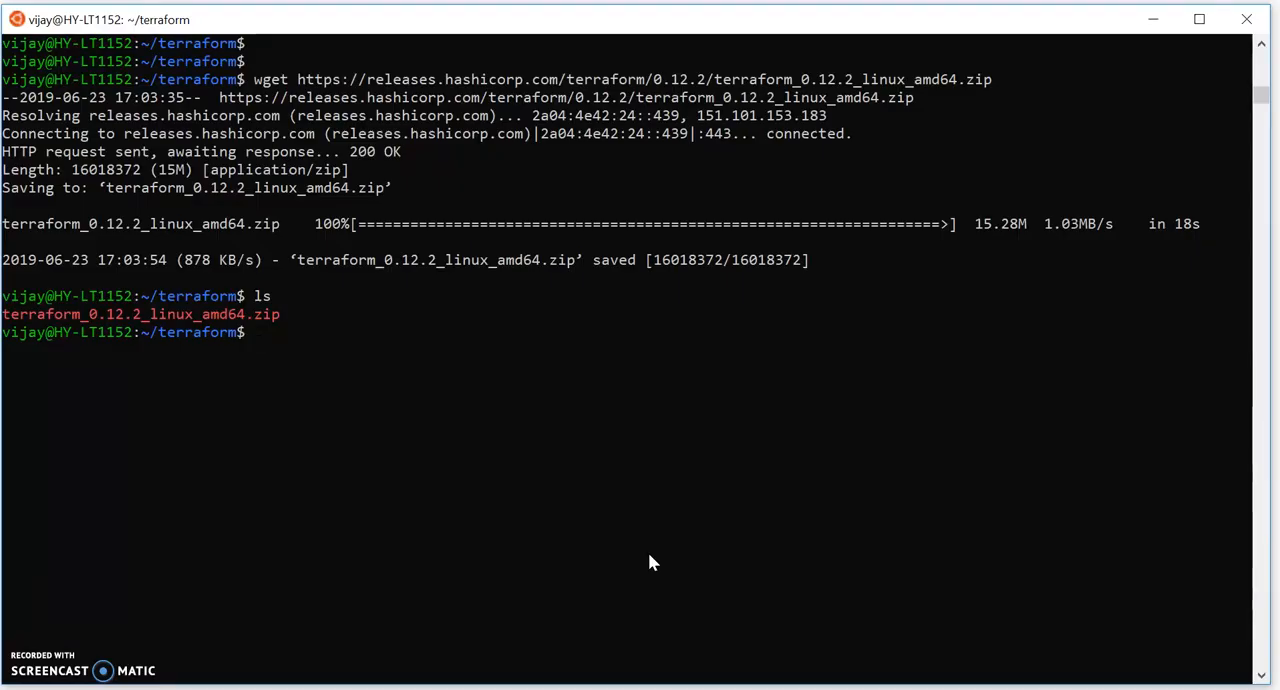
- Unzip the Terraform archive and list the folder showing the terraform binary
type("un")
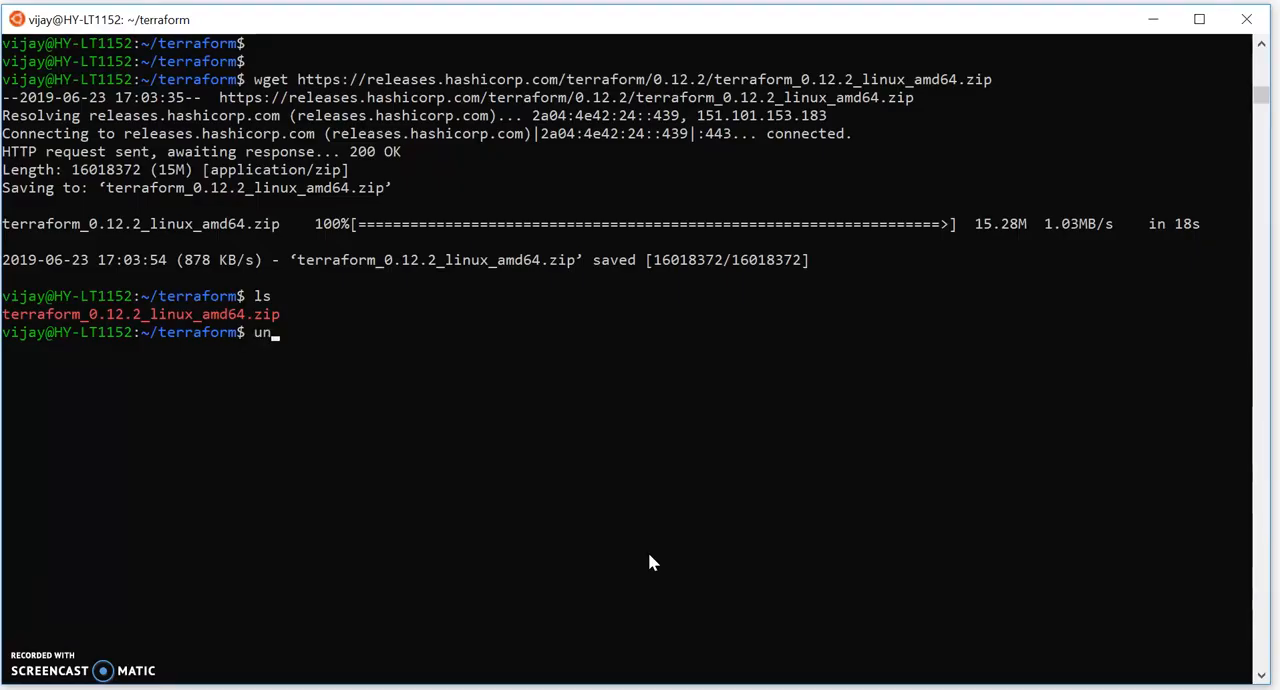
type("zip")
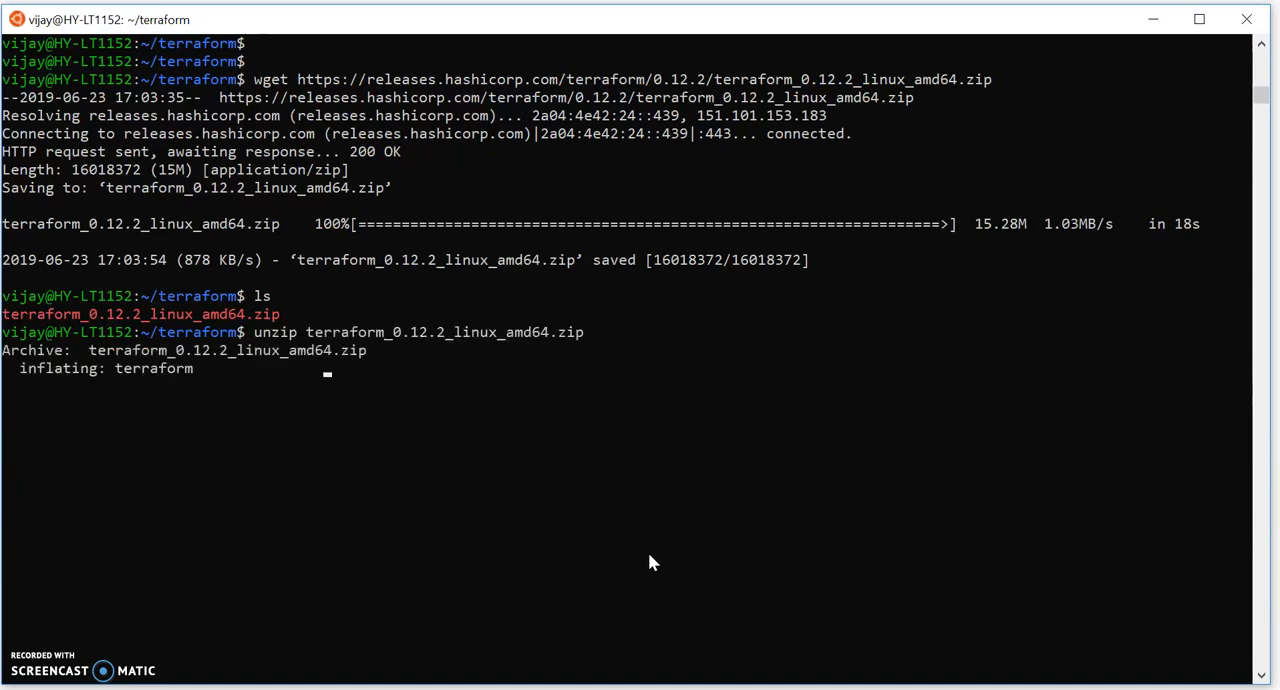
type("ls")
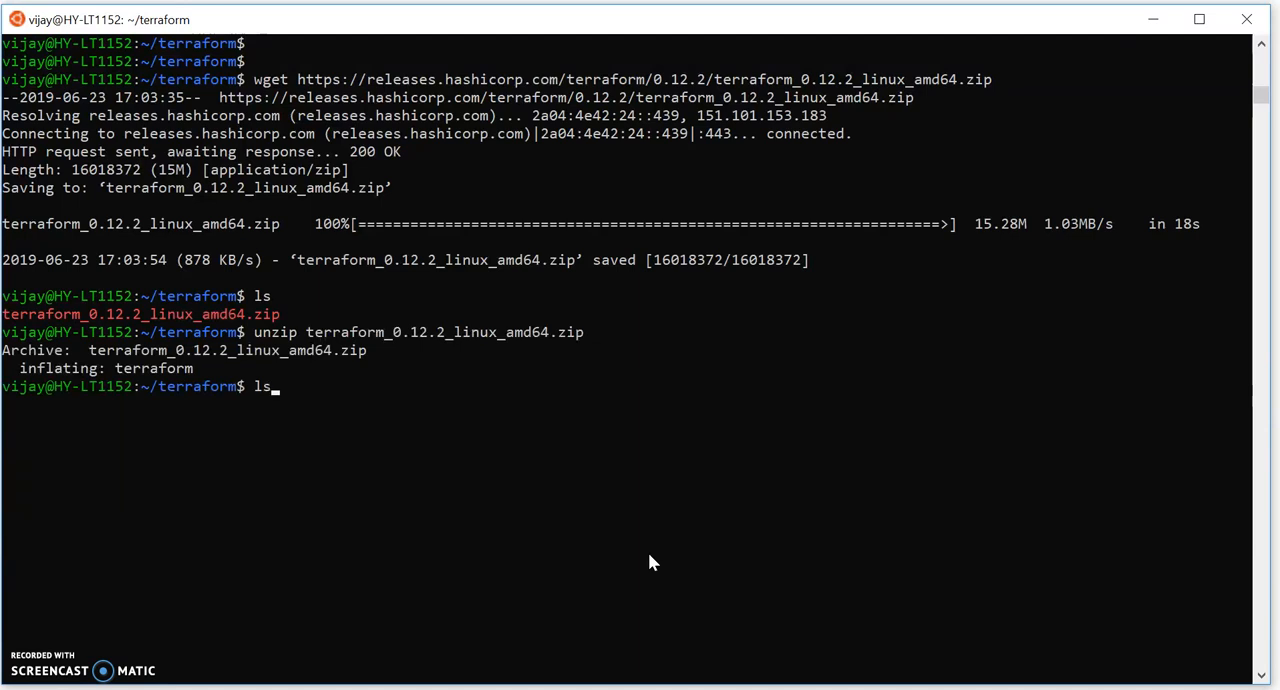
key("Return")
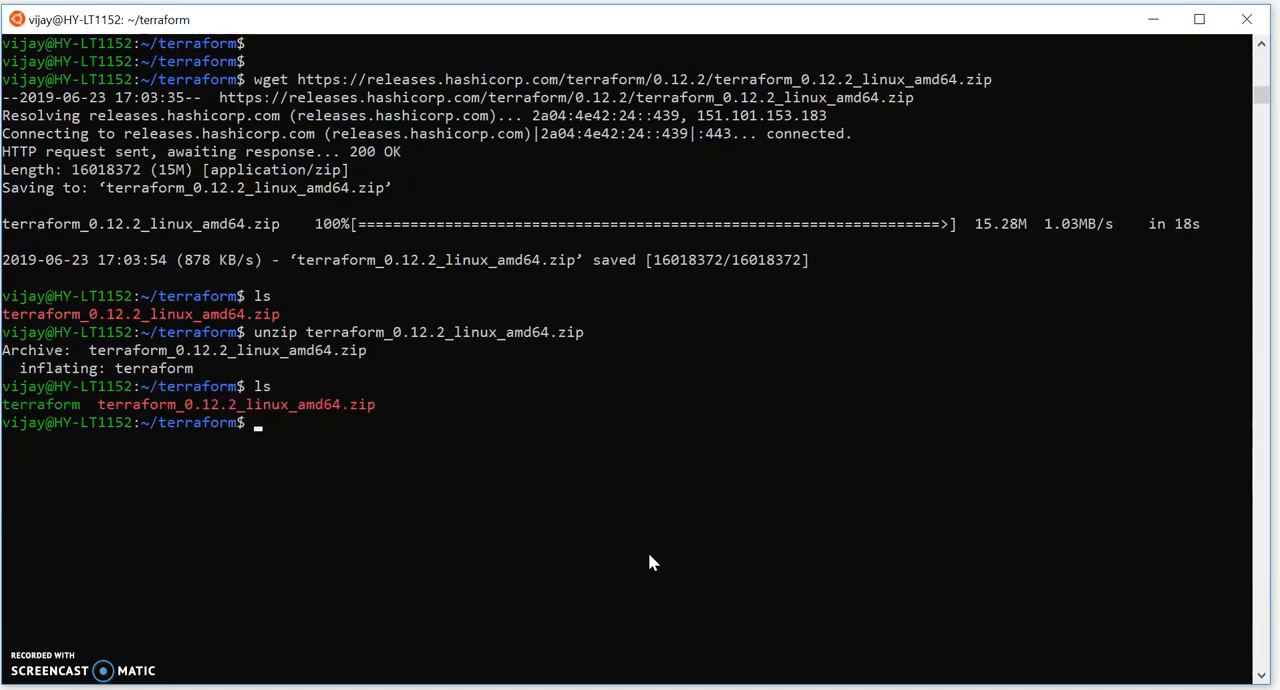
type("s")
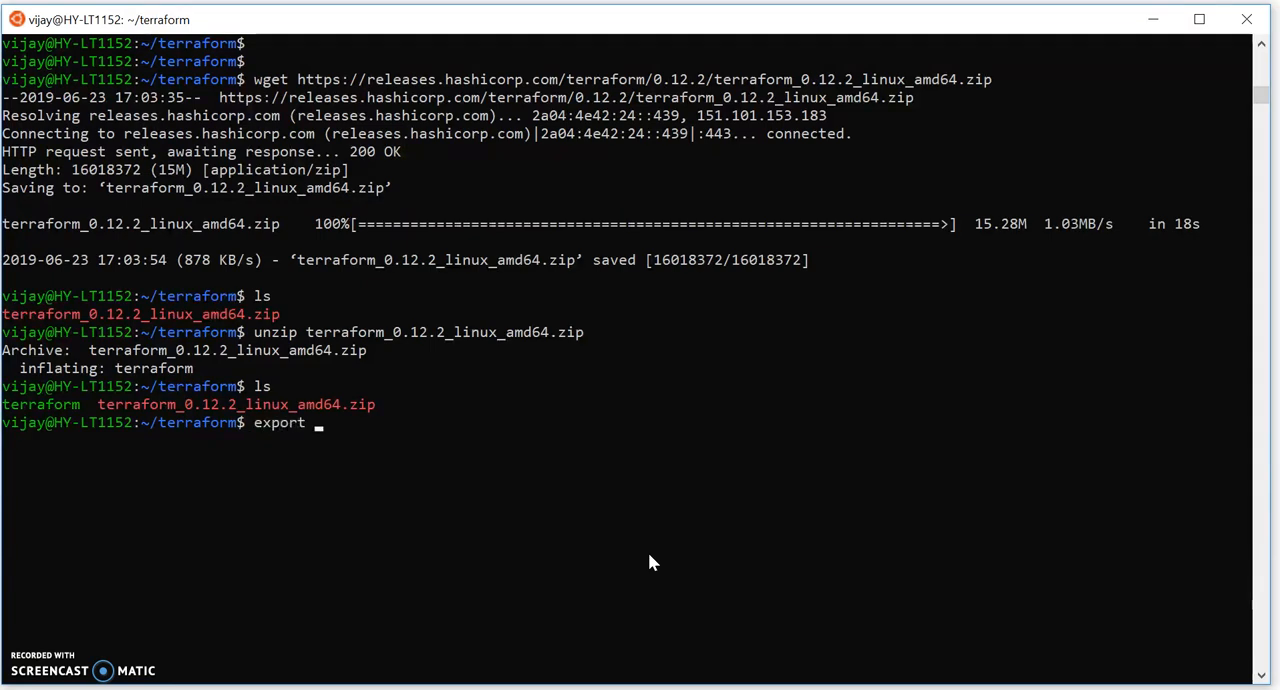
- Export PATH with /home/vijay/terraform/ prepended to the existing $PATH
type("PATH")
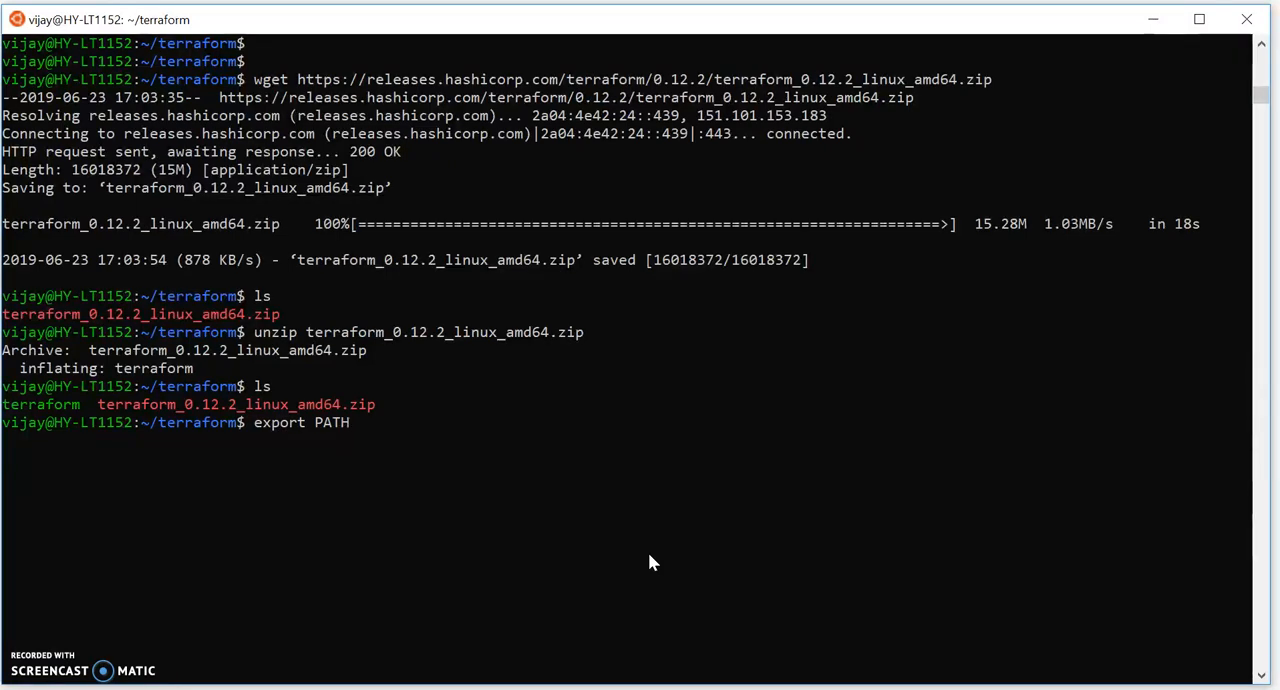
type("=")
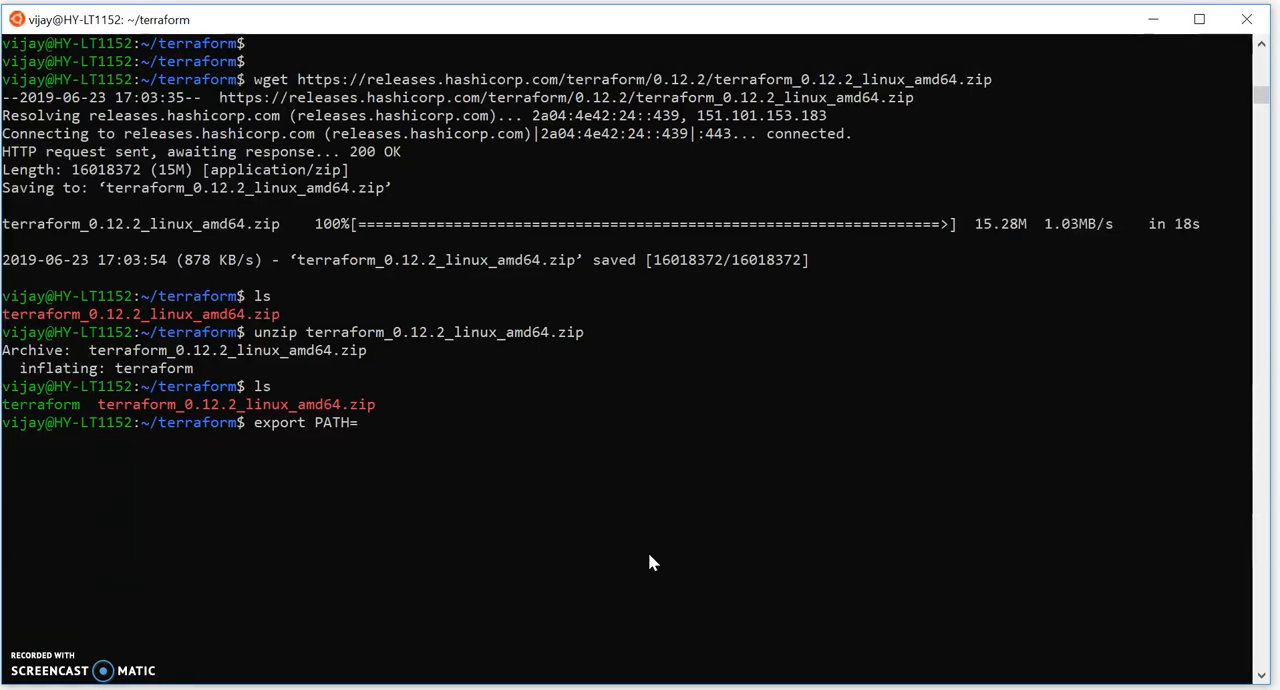
type("/")
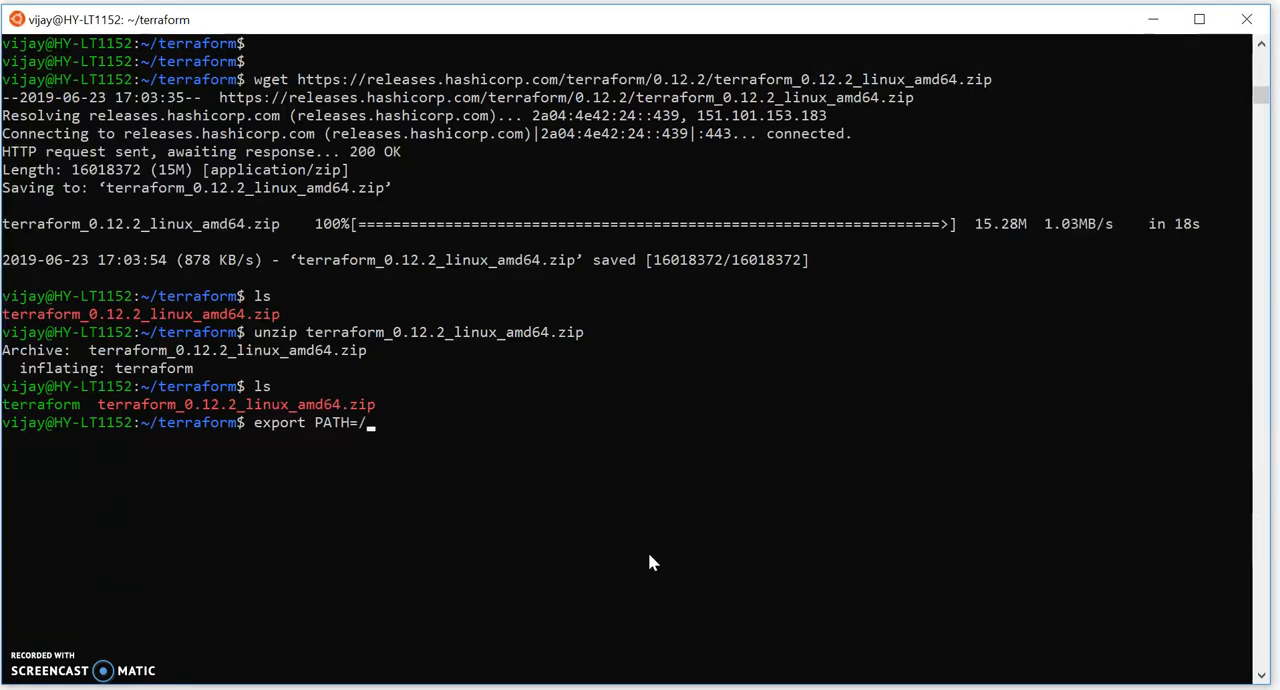
type("usr/")
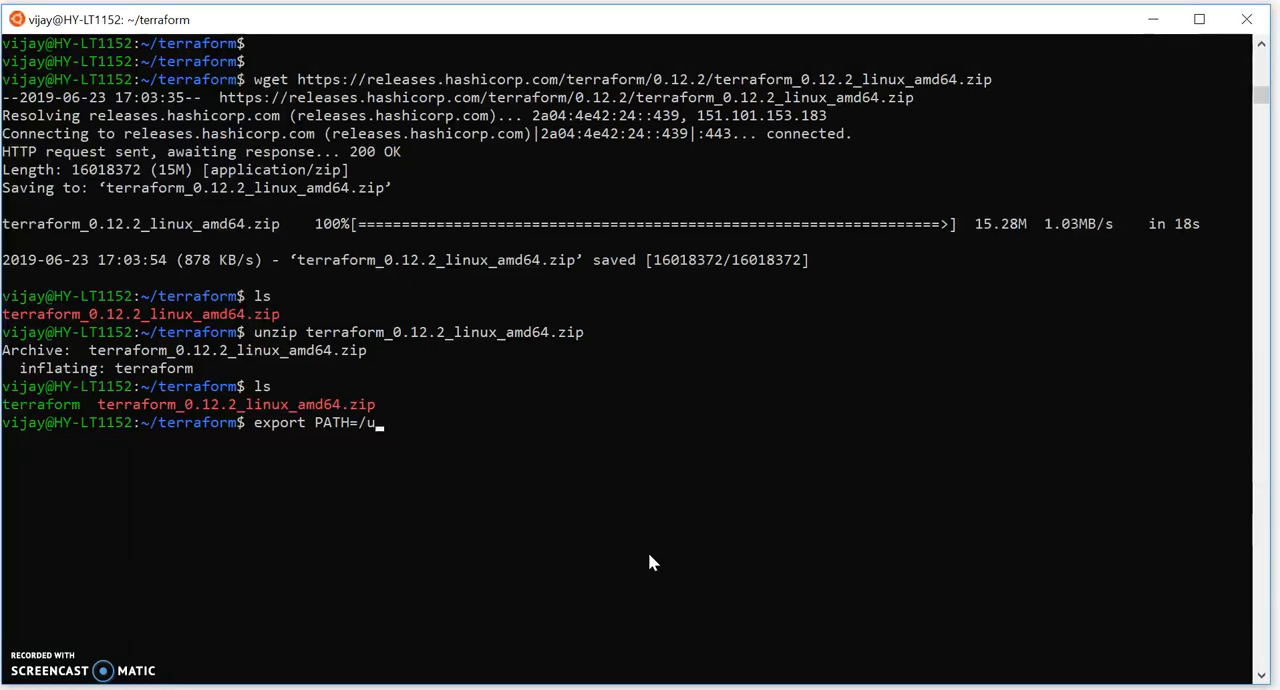
type("home/vijay/t")
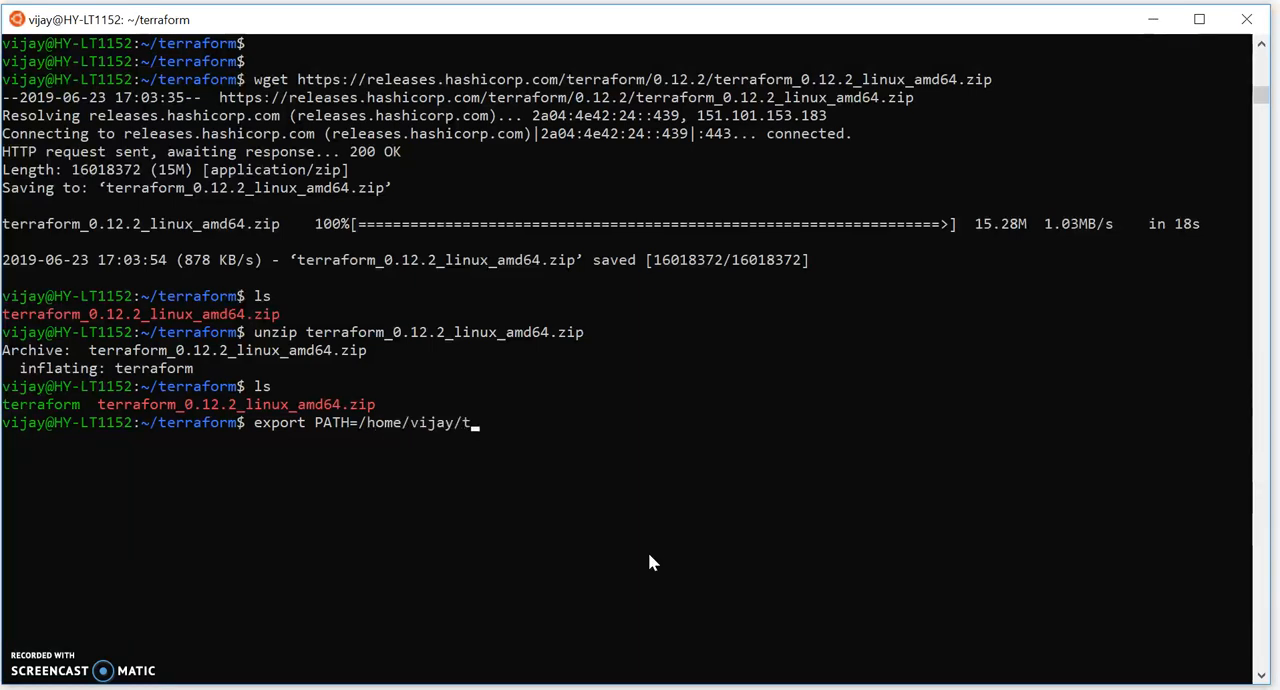
type("erraform/")
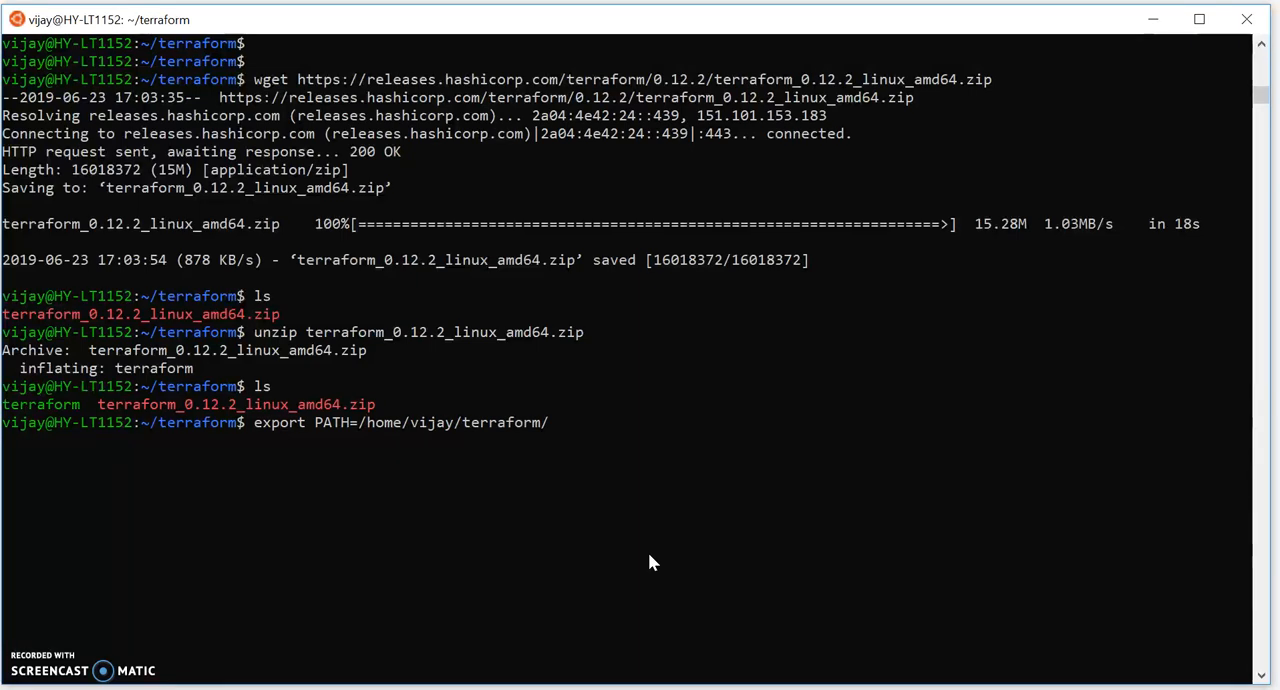
type(":$PATH")
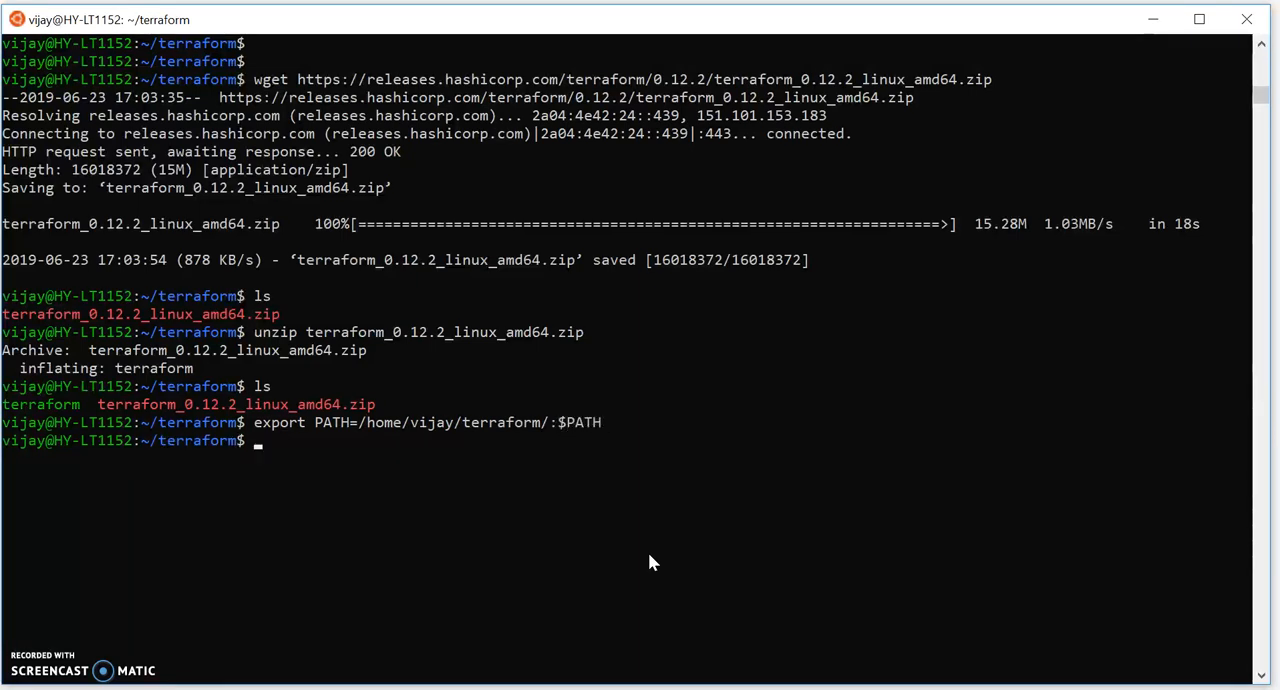
key("Return")
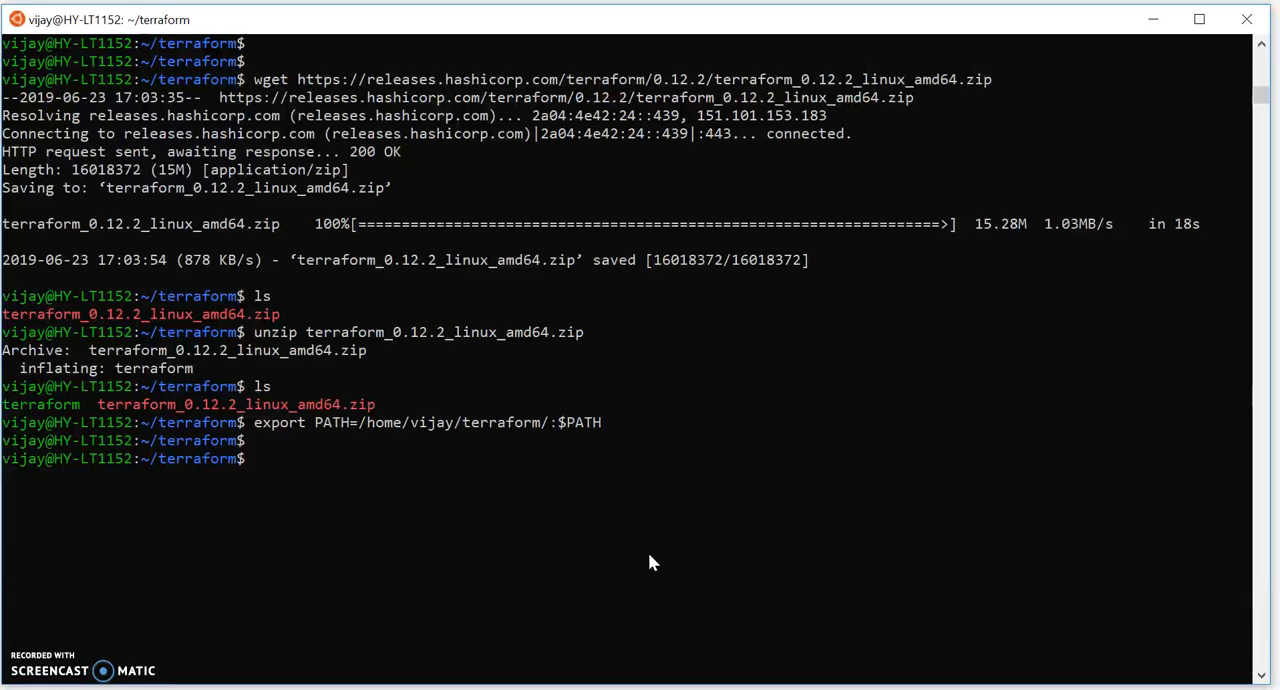
- Run terraform -version to confirm v0.12.2 is installed
type("terra")
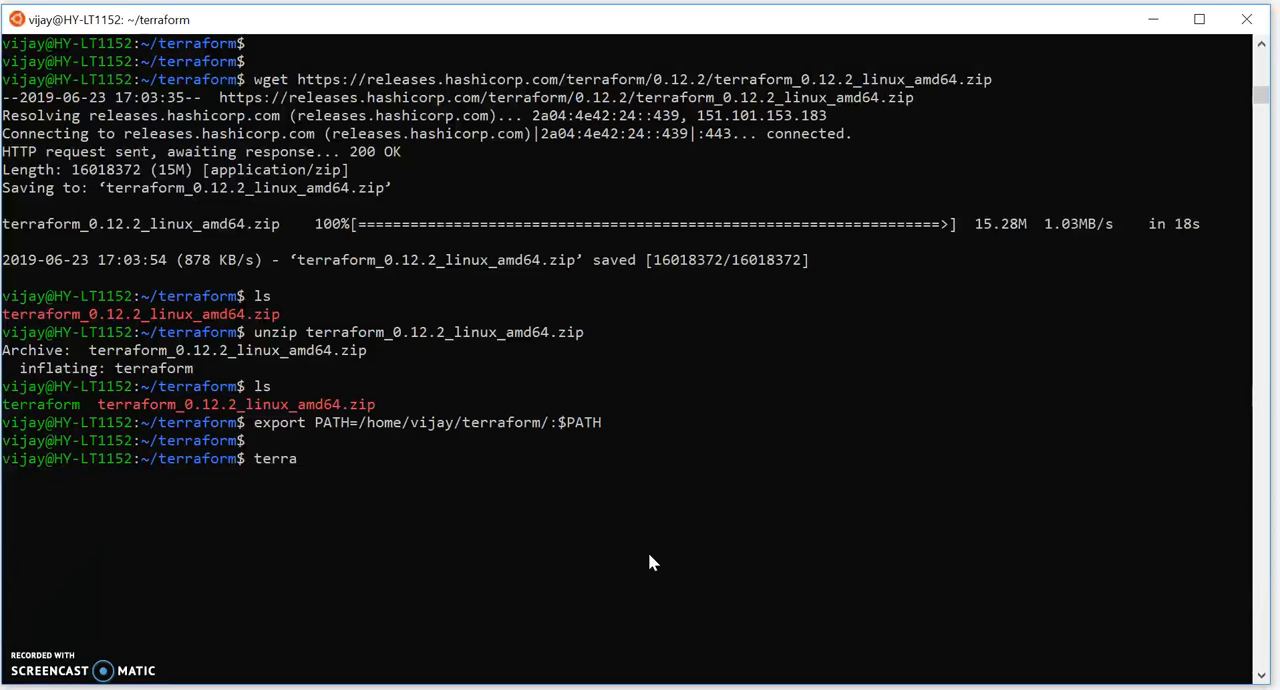
type("form -")
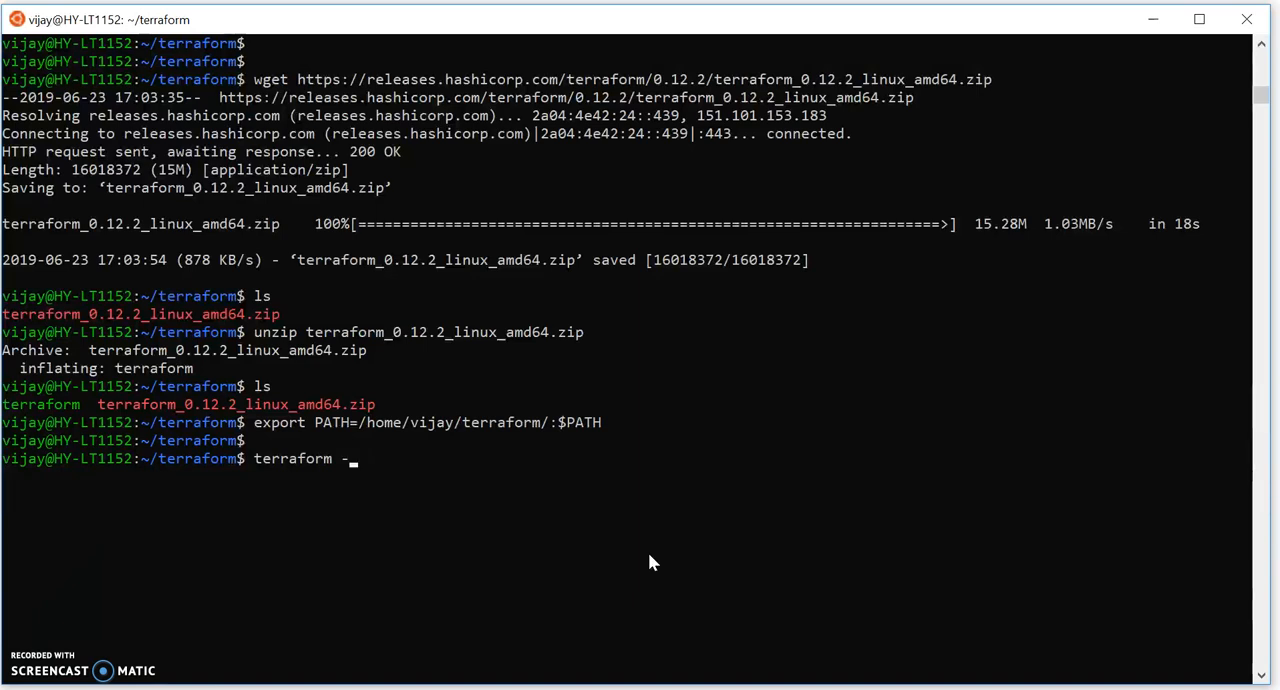
type("versio")
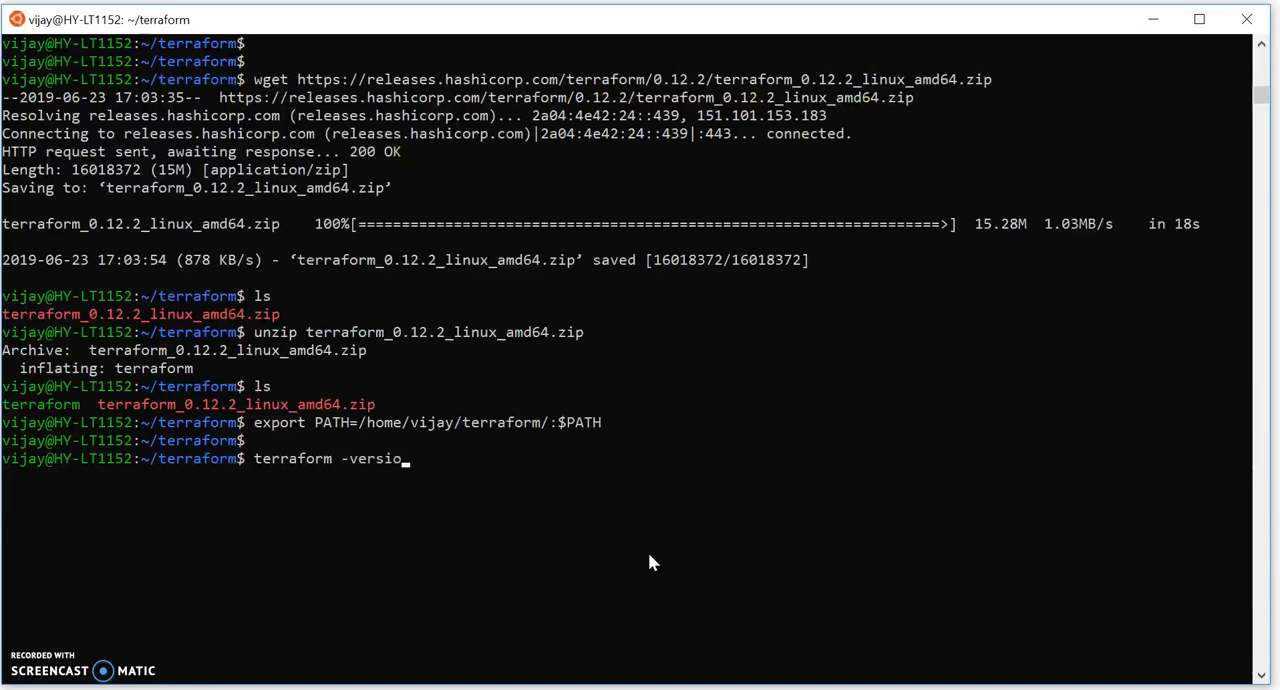
key("Return")
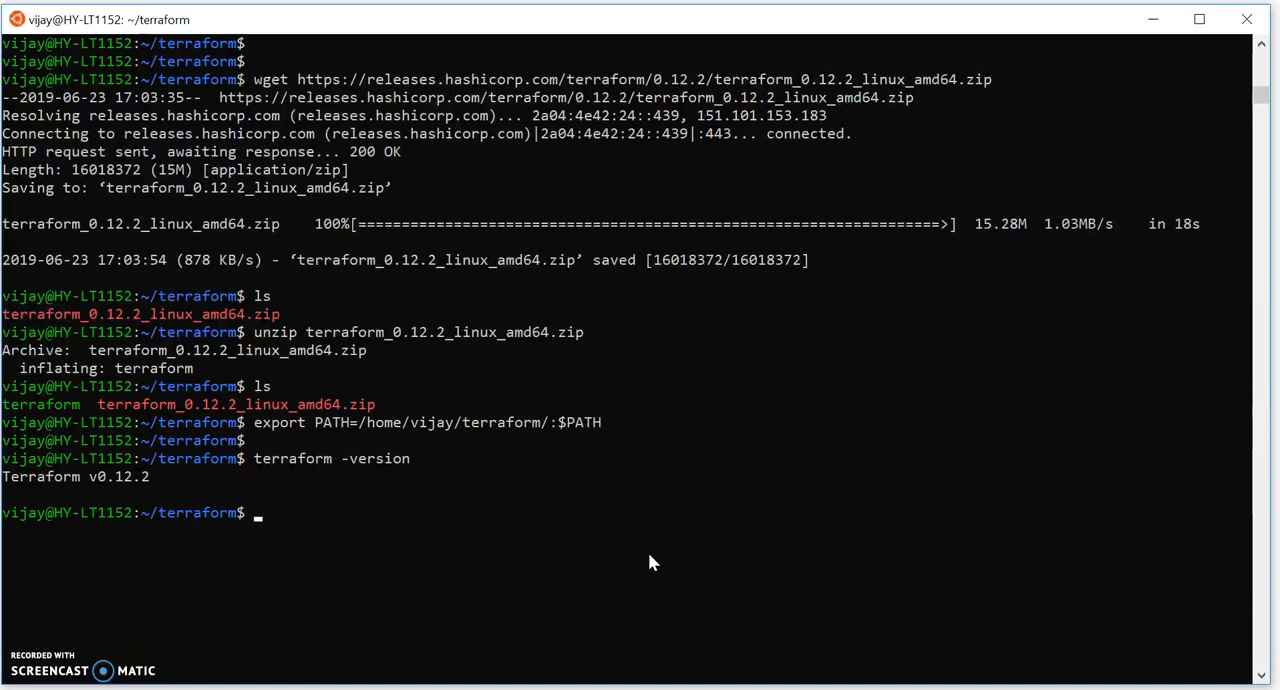
- Run terraform with no arguments to display its usage help and command list
type("terraform -version")
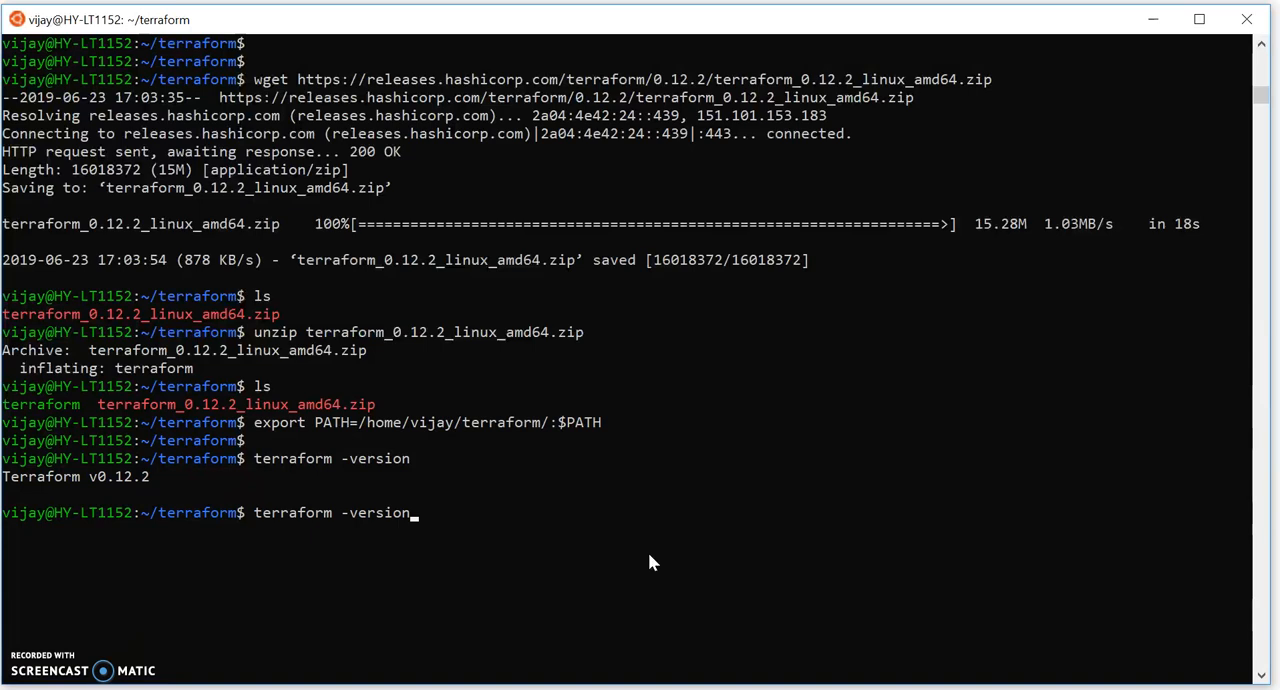
key("BackSpace")
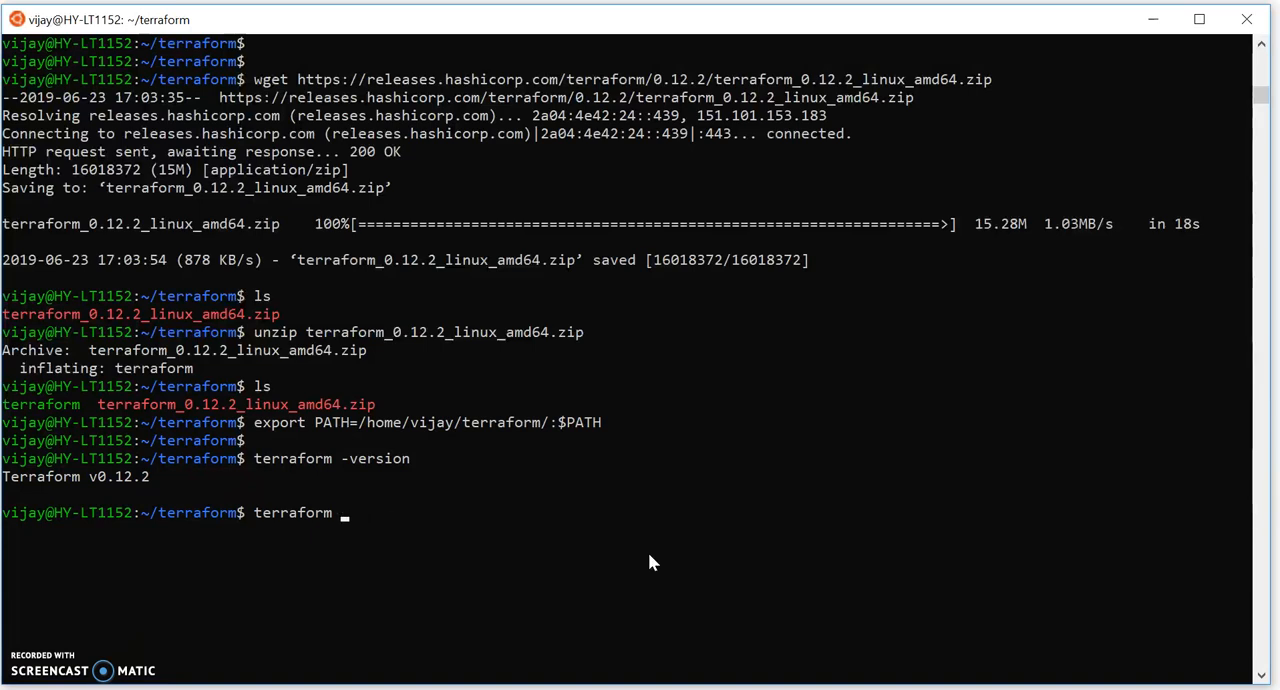
key("Return")
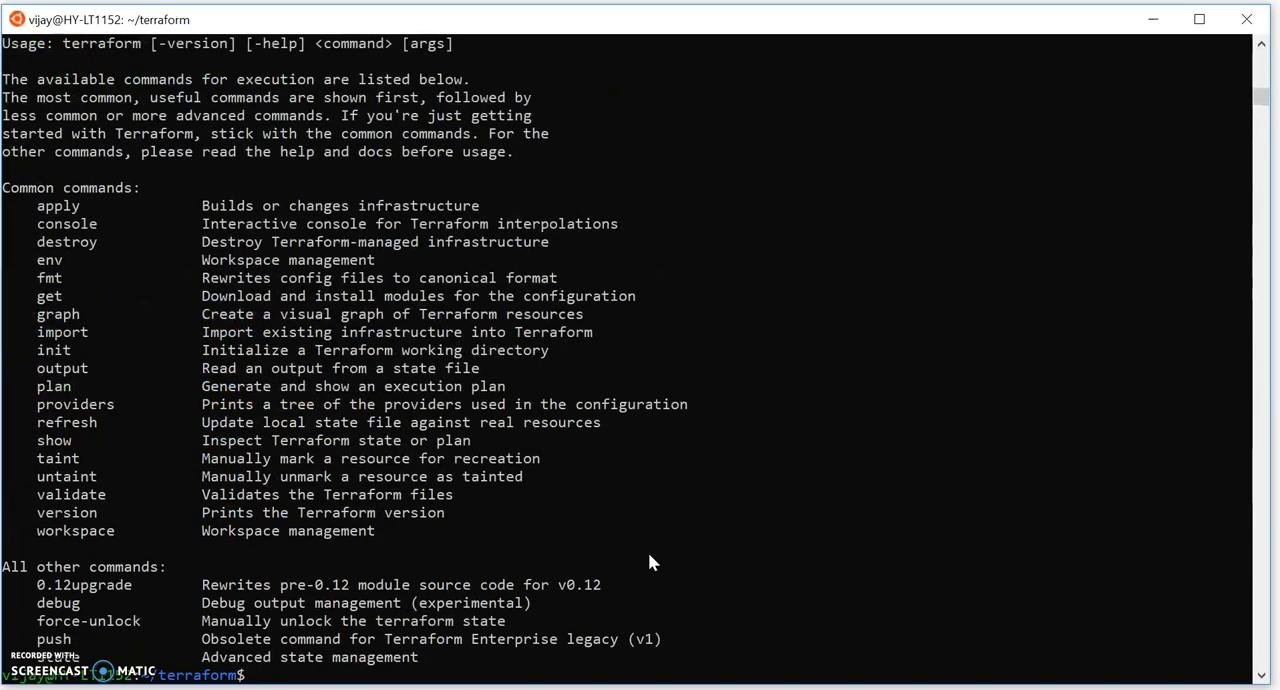